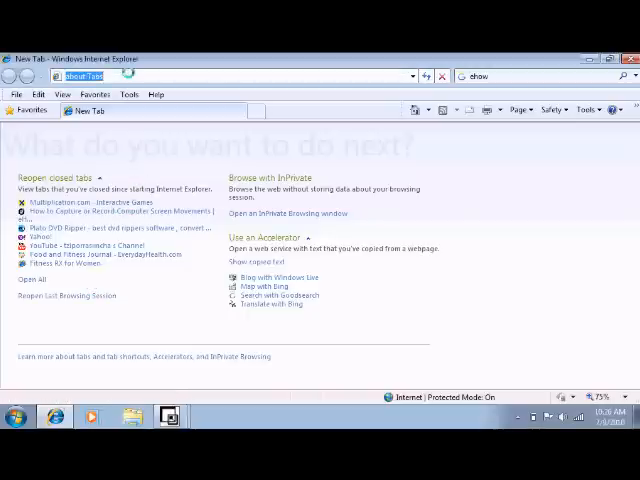
text(www.m)
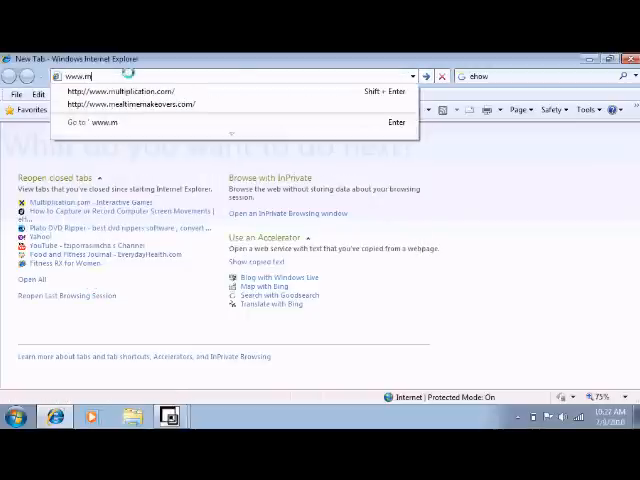
text(ultiplication.com/)
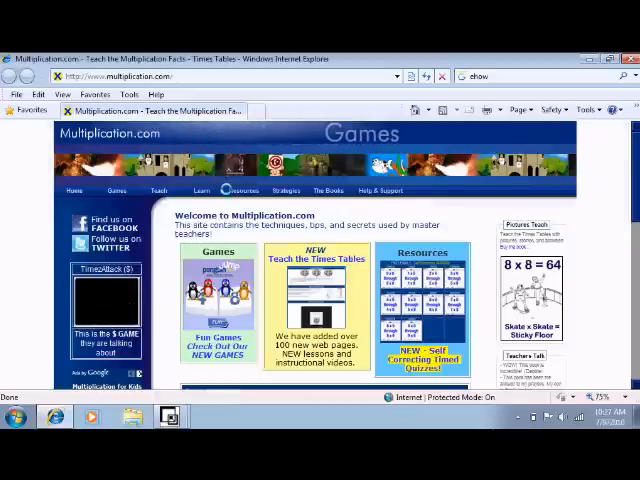
Go to the Games page and browse down to Penguin Jump, Snagger's Pool and Cone Crazy.
click(240, 190)
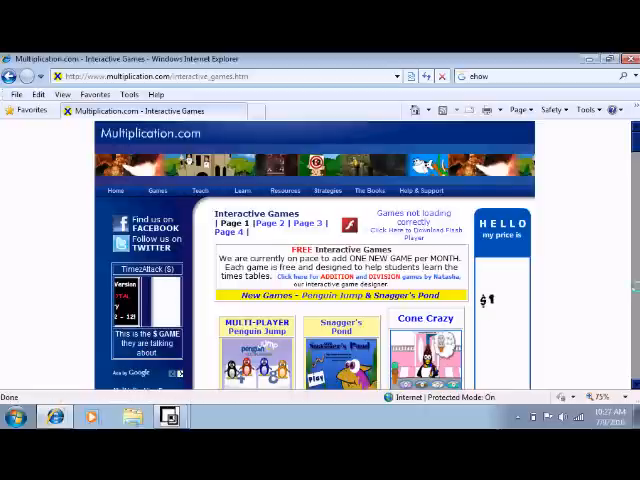
scroll(down, 3)
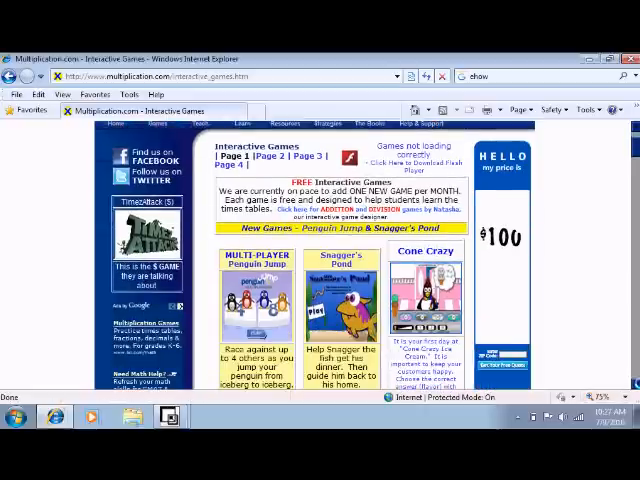
scroll(down, 3)
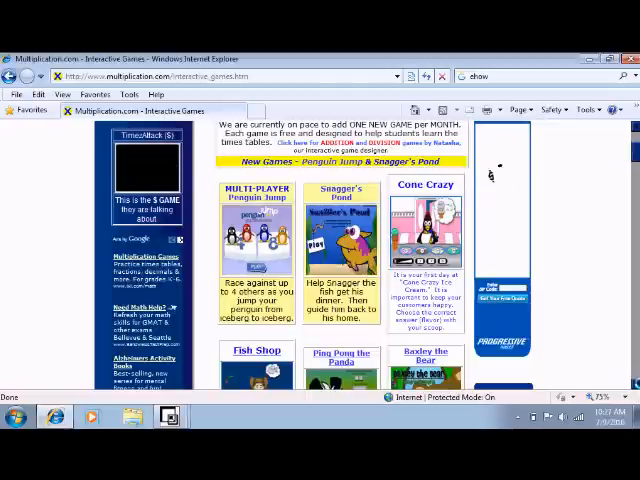
scroll(down, 3)
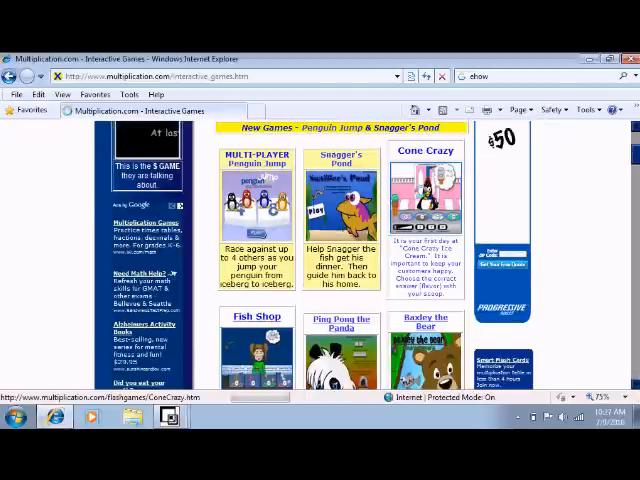
Launch Cone Crazy and get past its instructions to the first penguin customer.
click(424, 196)
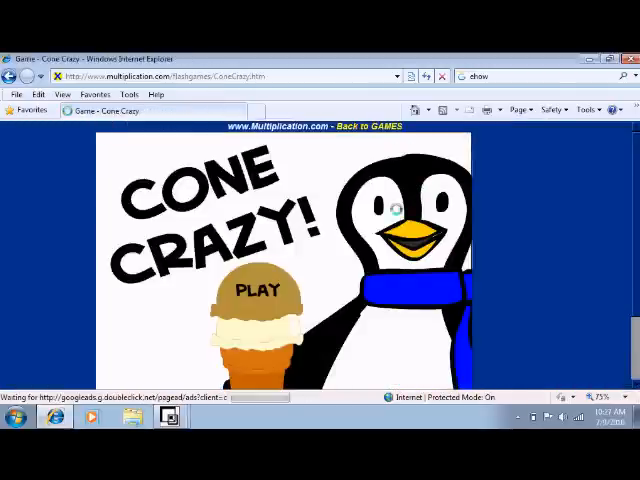
click(258, 290)
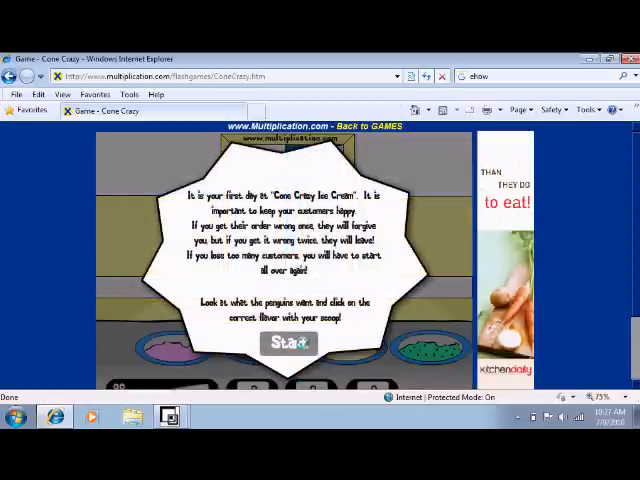
click(288, 344)
text(www.spe)
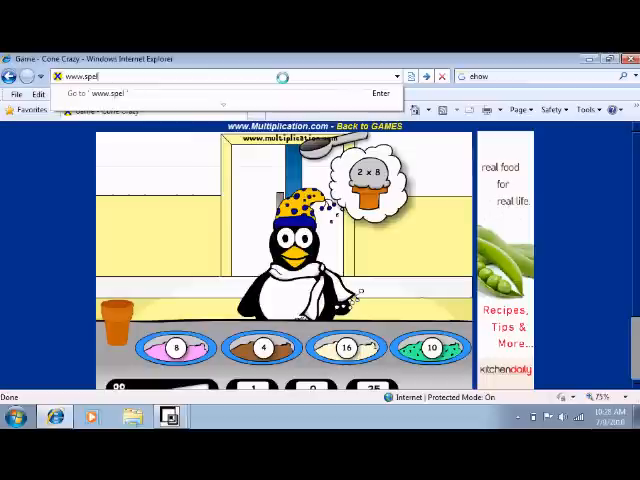
text(lingci)
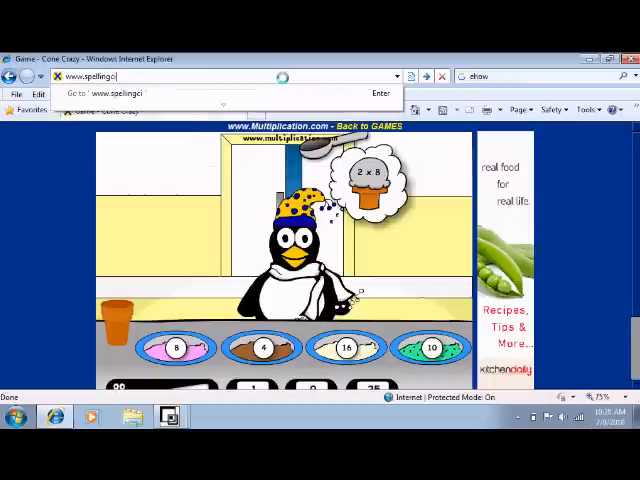
key(Return)
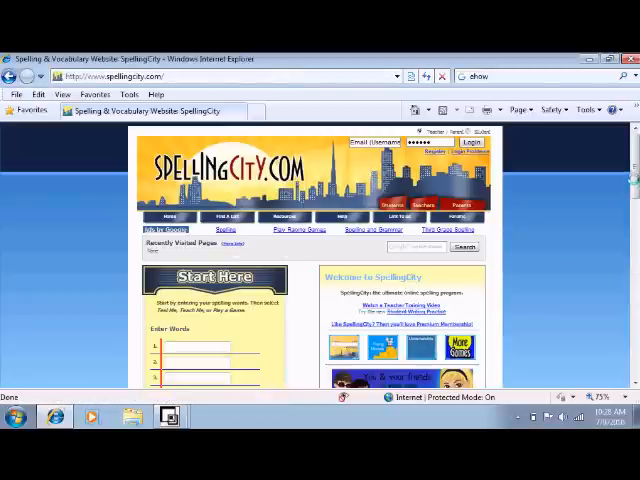
Browse down the HangMouse instructions page to the letter board.
scroll(down, 3)
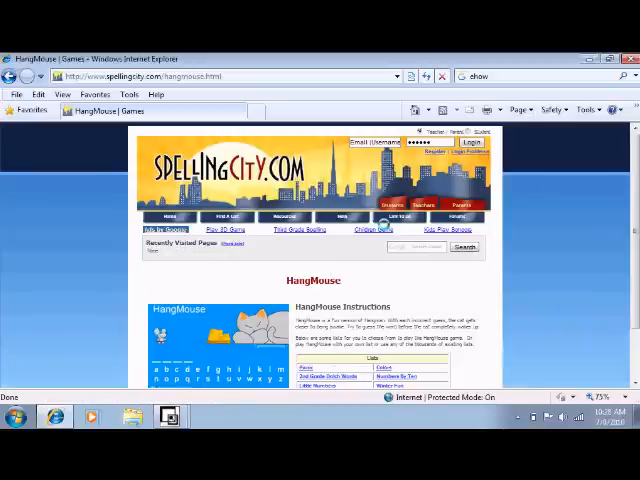
scroll(down, 3)
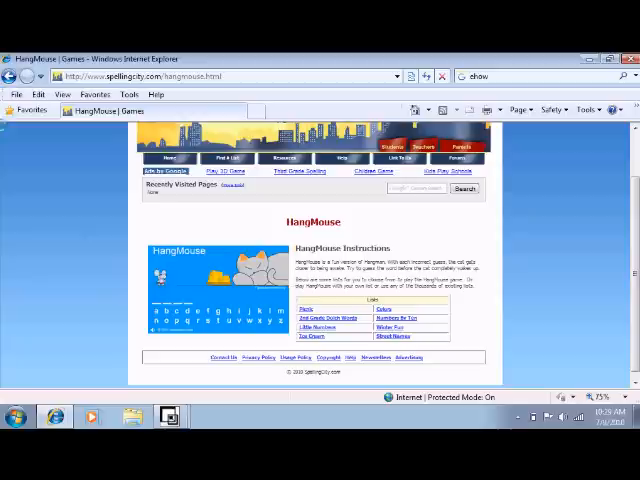
mouse_move(20, 110)
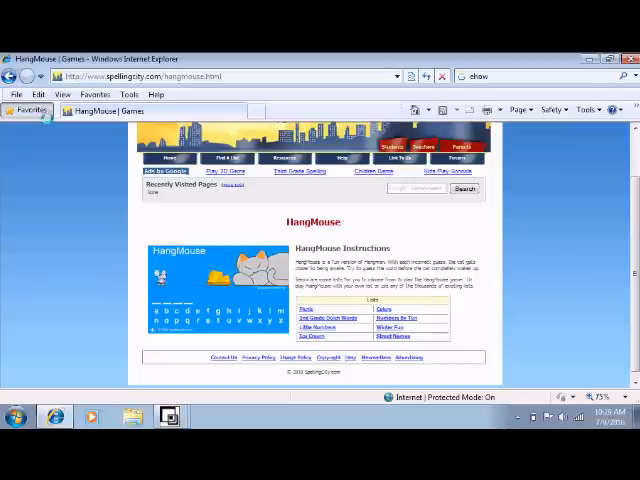
Reach Starfall via the Learning Games bookmark and start Make a Word AN.
click(32, 110)
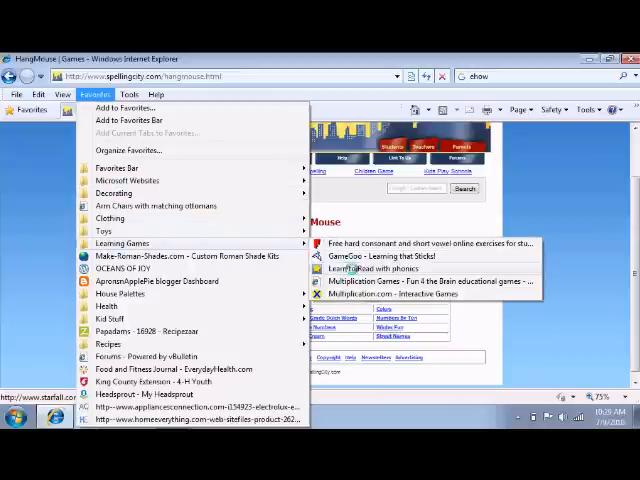
click(376, 268)
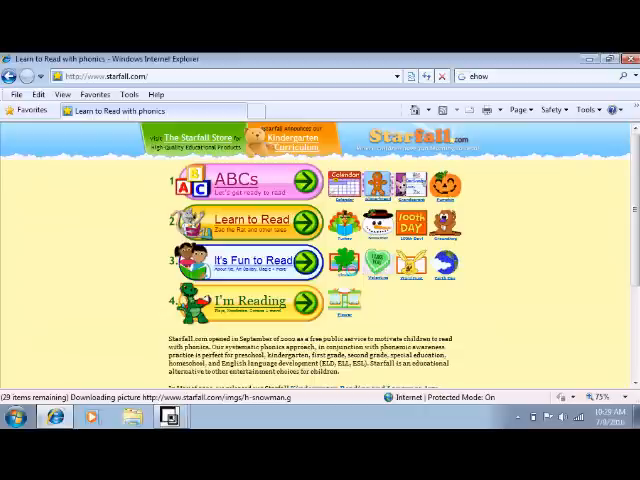
click(248, 220)
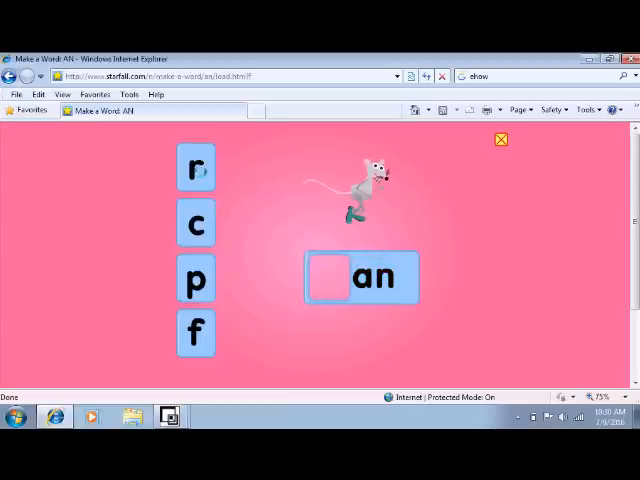
Build words by placing the r and c tiles before 'an'.
drag(196, 166, 284, 246)
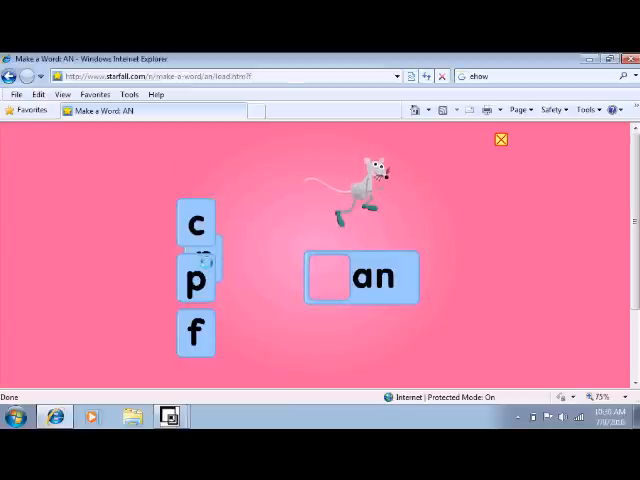
drag(196, 264, 328, 276)
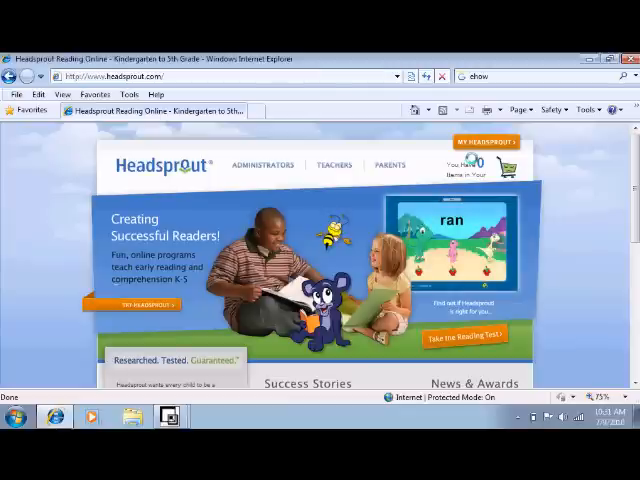
Browse Headsprout's Success Stories and News & Awards, then return to the top.
scroll(down, 3)
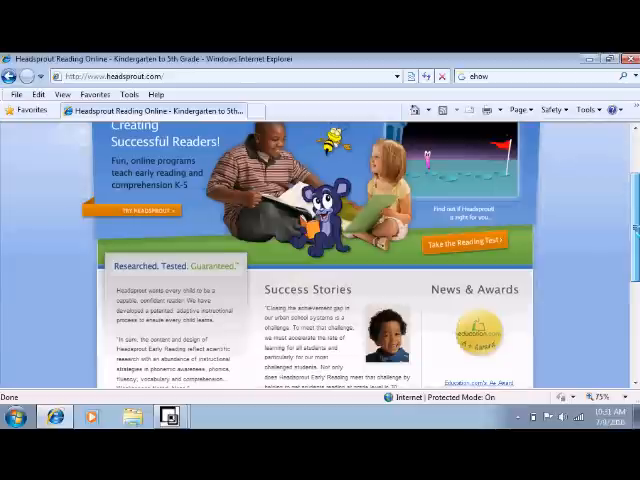
scroll(down, 3)
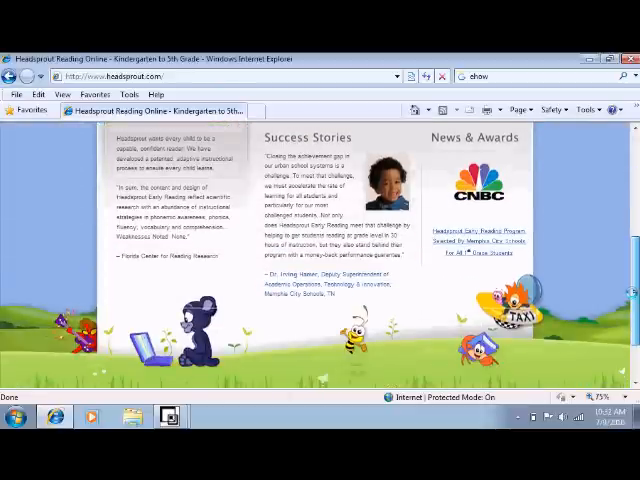
scroll(down, 3)
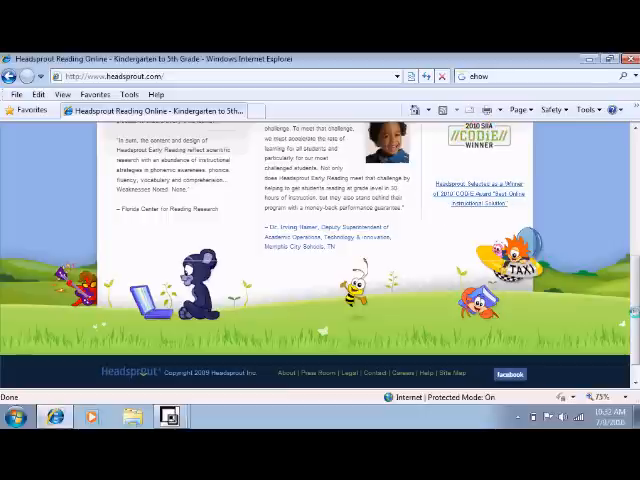
scroll(up, 3)
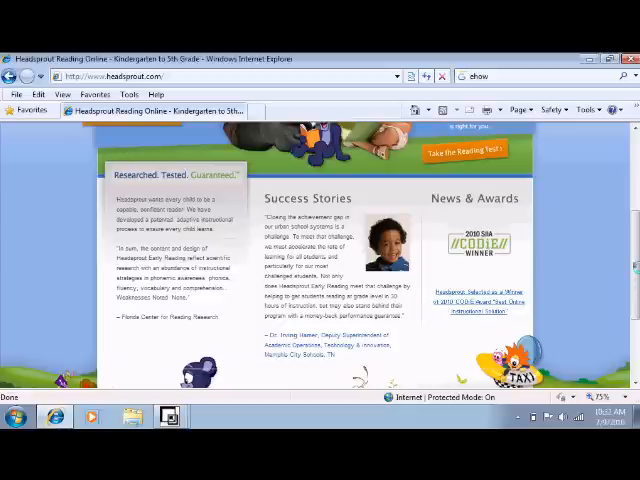
scroll(up, 3)
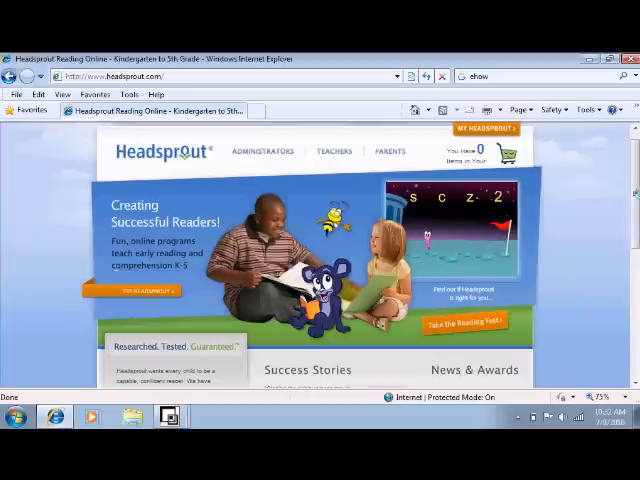
From My Headsprout, preview an episode's Sprout Cards with words like 'in', 'on', 'Sam'.
click(484, 128)
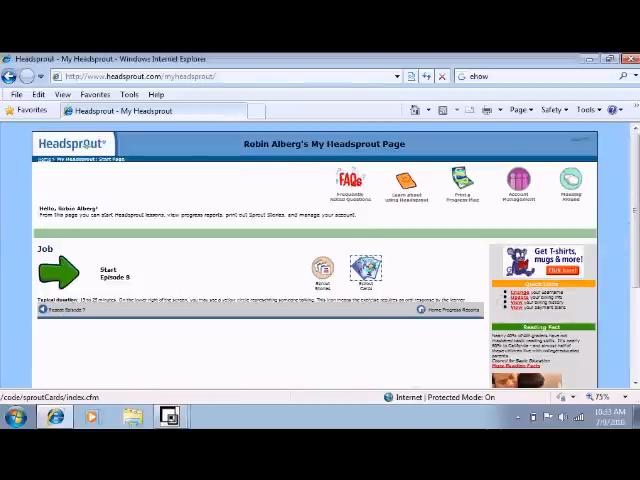
click(366, 270)
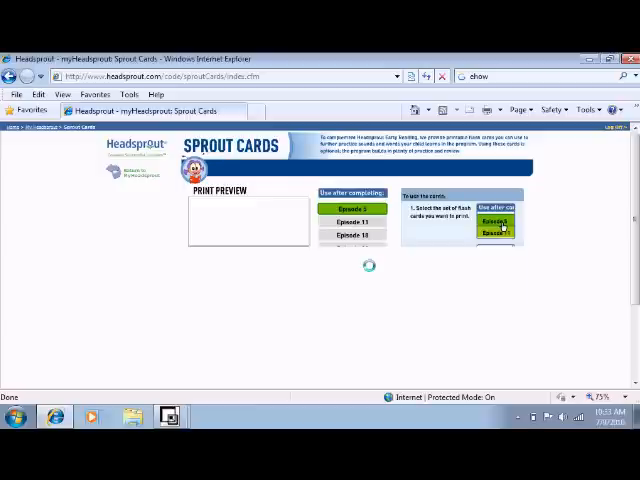
click(356, 216)
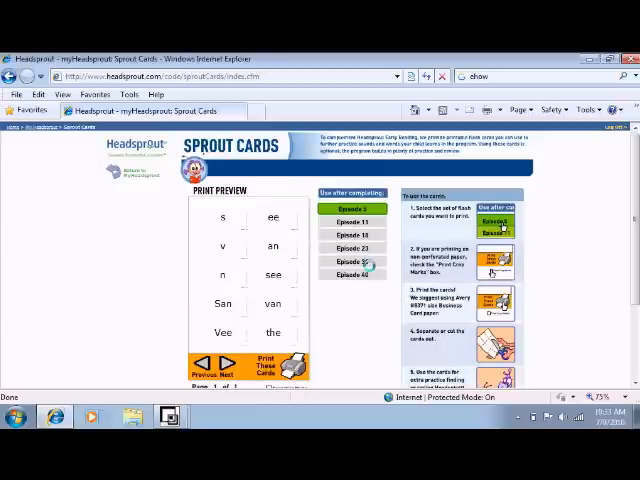